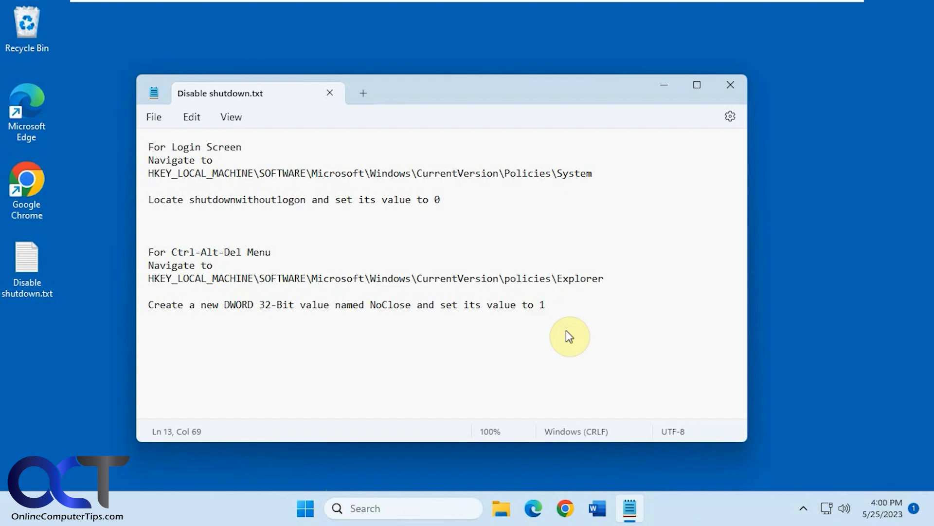
mouse_move(313, 516)
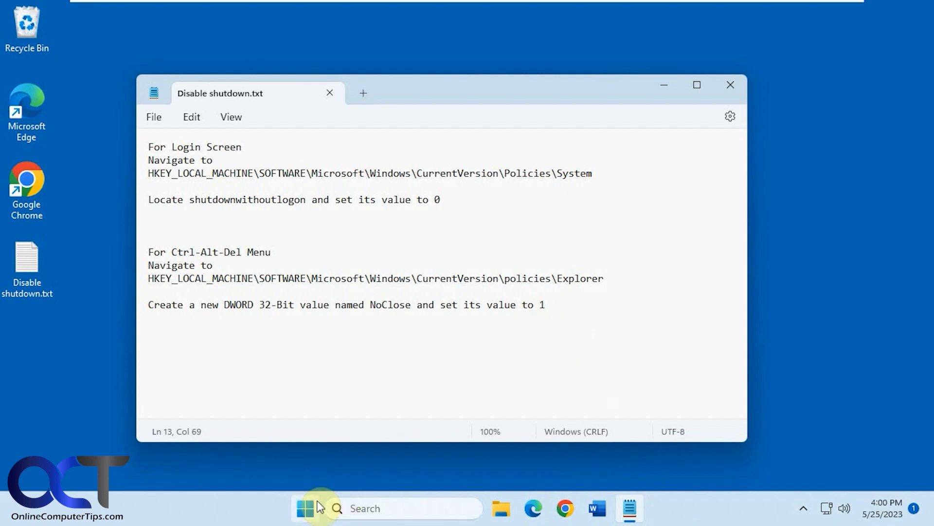
Step: Verify the Start menu and lock screen still offer power options, then sign back in with the PIN
left_click(306, 522)
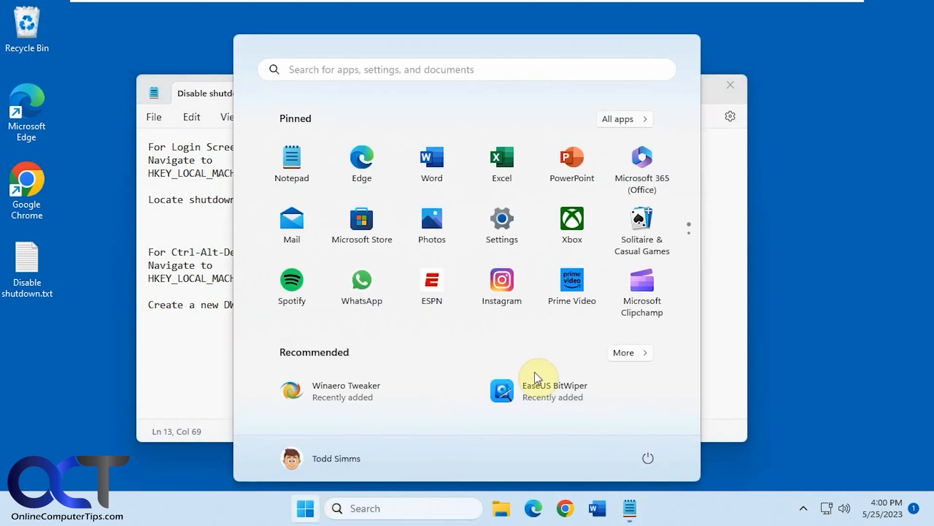
left_click(648, 457)
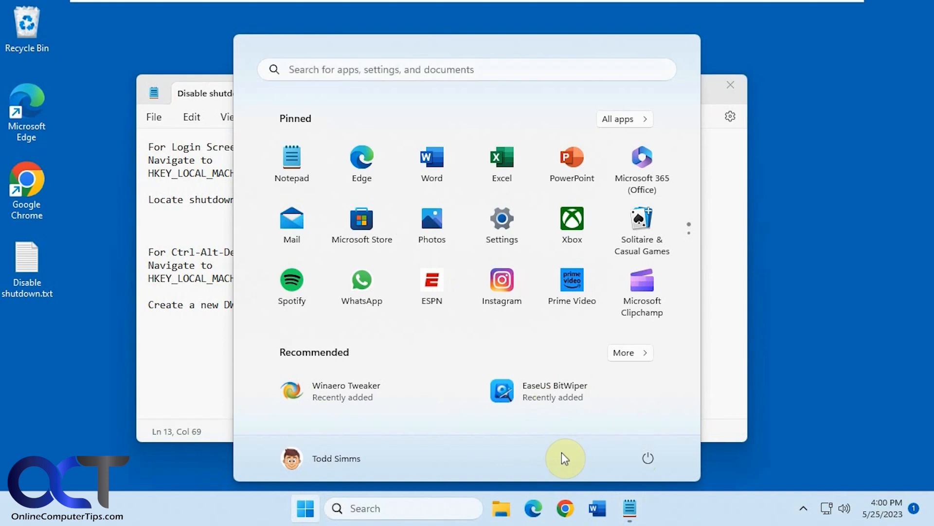
mouse_move(703, 509)
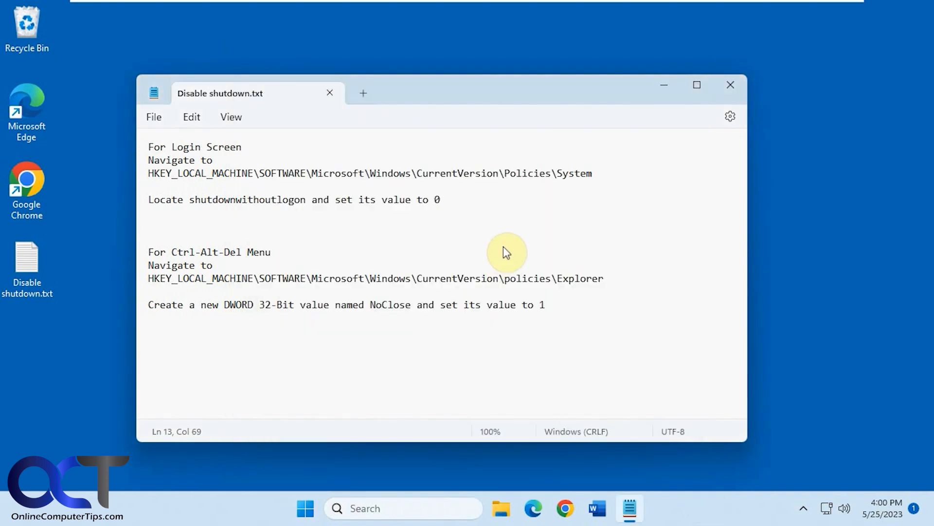
mouse_move(356, 140)
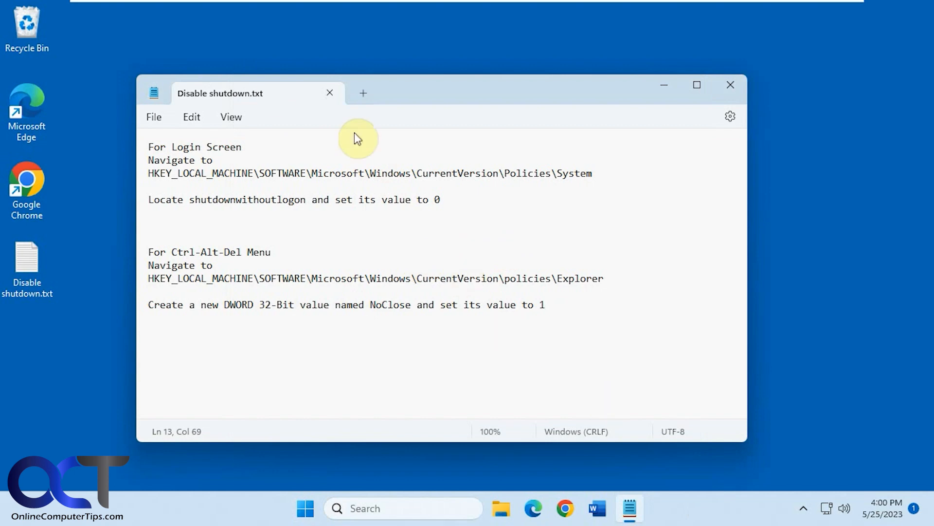
mouse_move(344, 215)
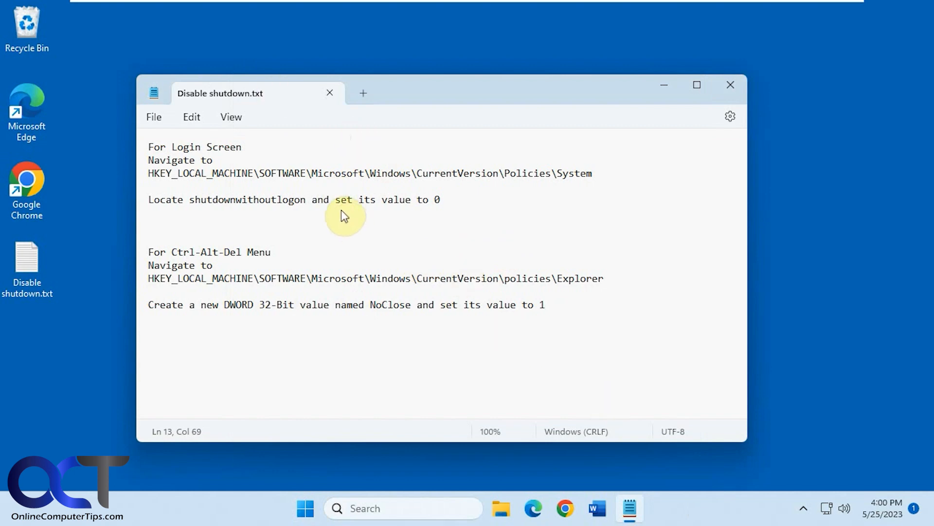
mouse_move(323, 478)
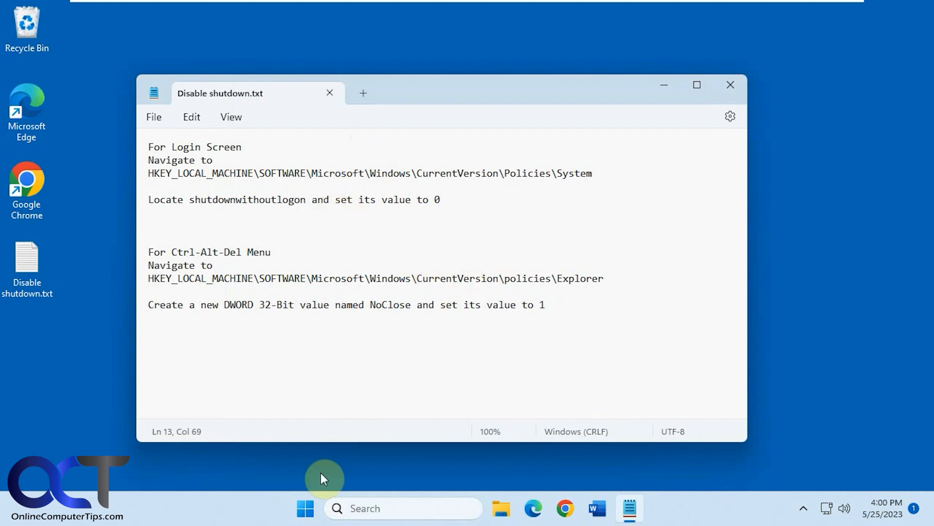
left_click(305, 508)
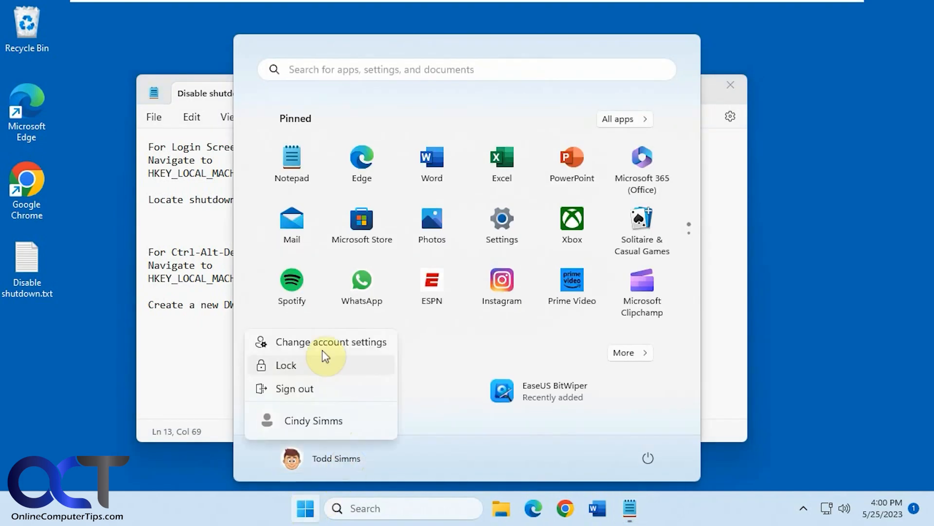
left_click(286, 365)
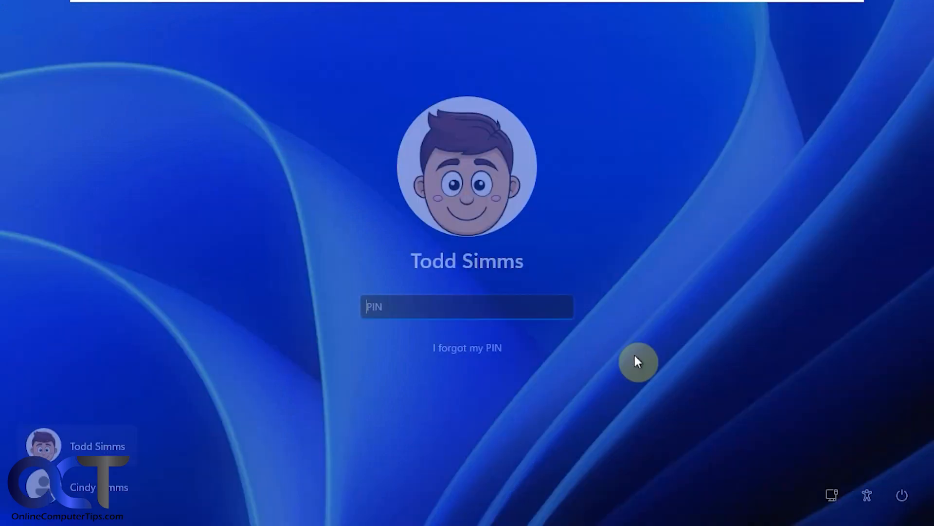
left_click(901, 495)
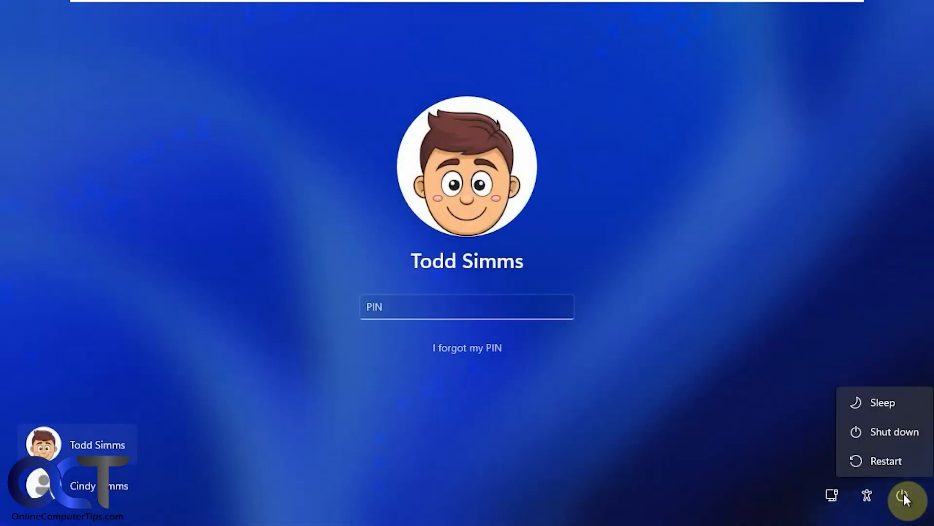
left_click(525, 314)
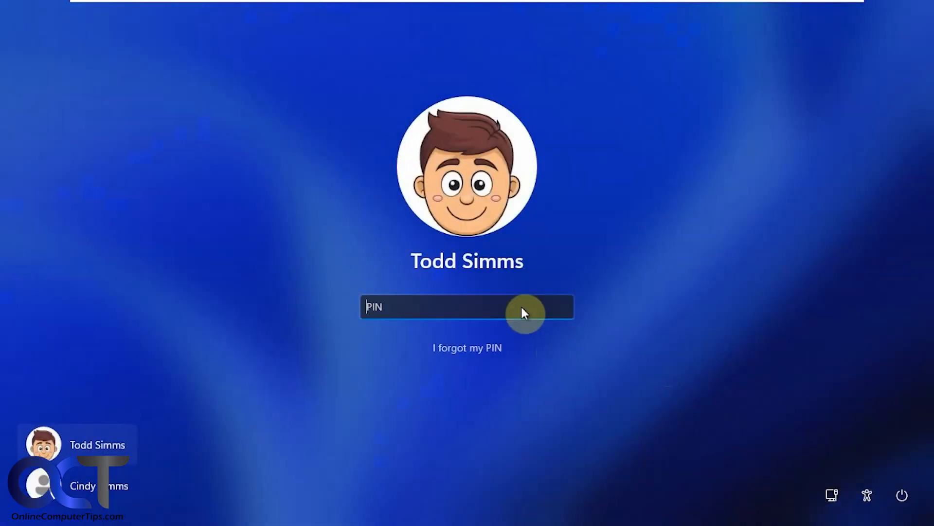
key("Enter")
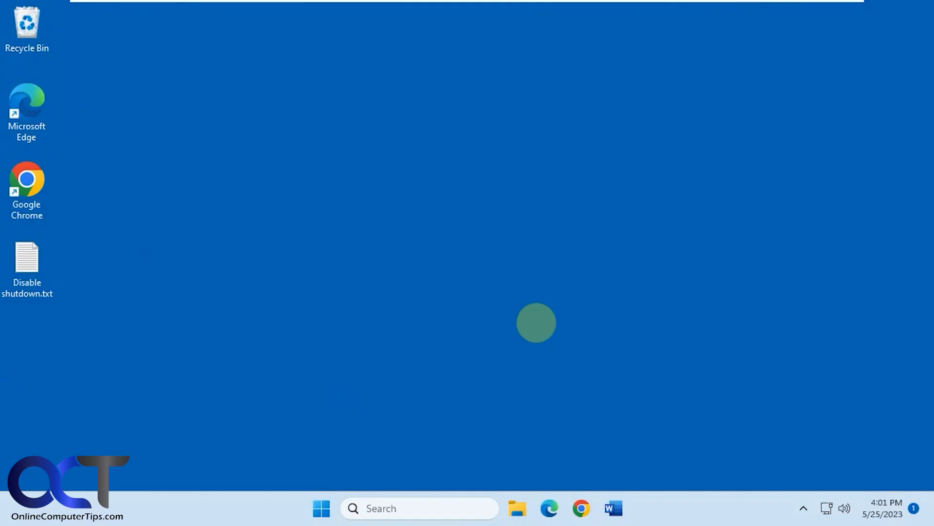
key("Ctrl+Alt+Delete")
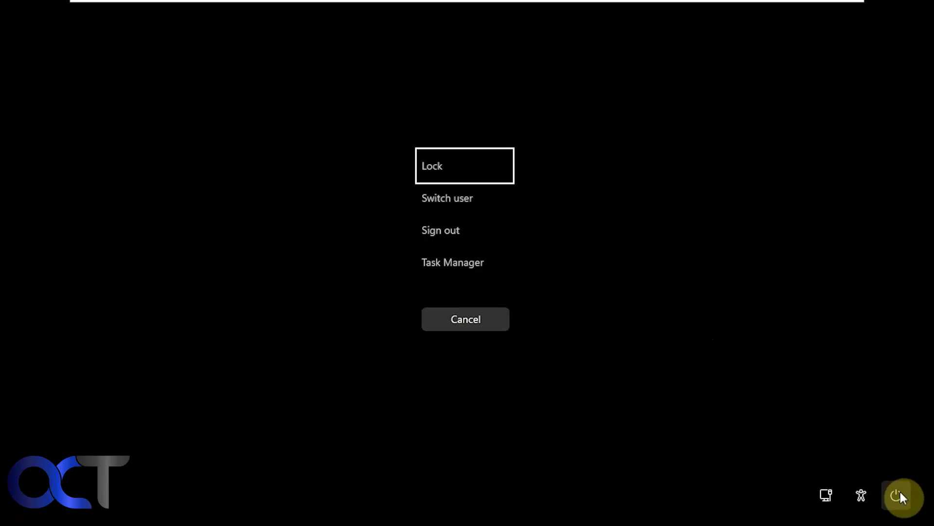
mouse_move(645, 340)
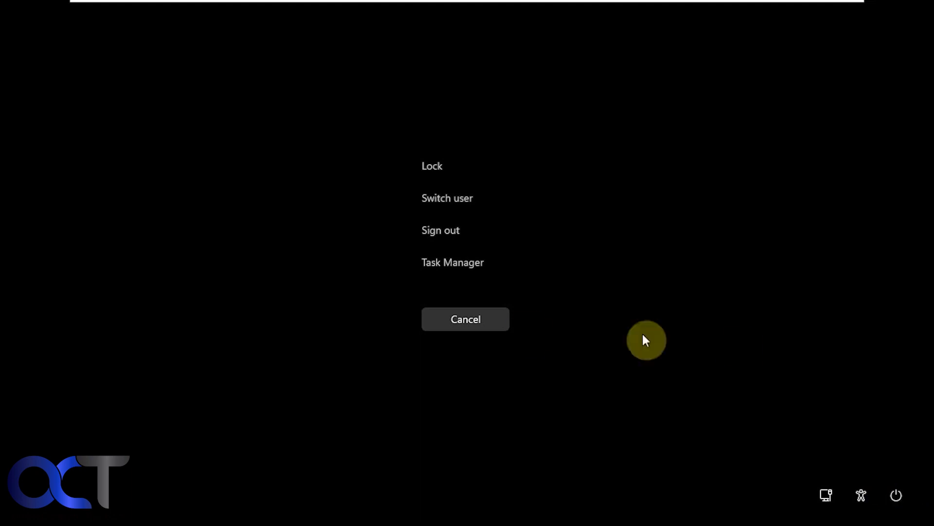
left_click(465, 319)
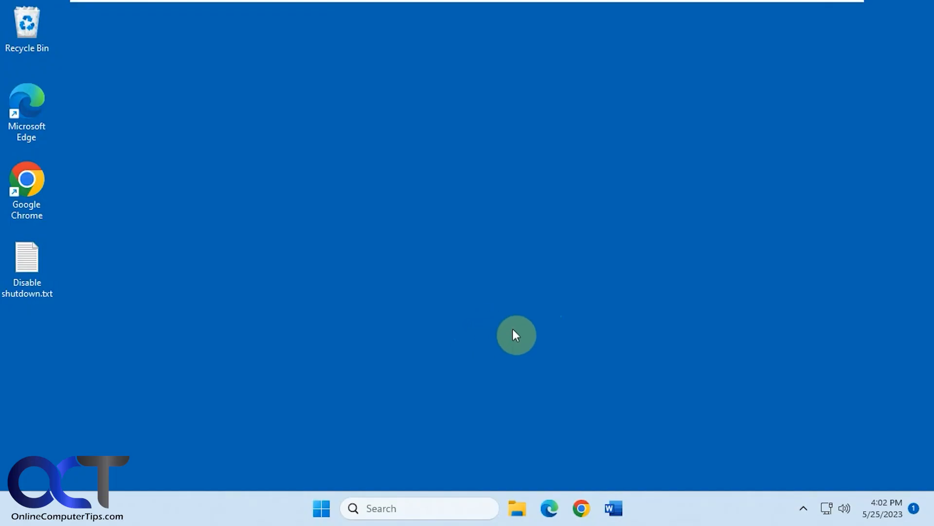
Step: Open Disable shutdown.txt and highlight the HKEY_LOCAL_MACHINE...Policies\System registry path
double_click(27, 258)
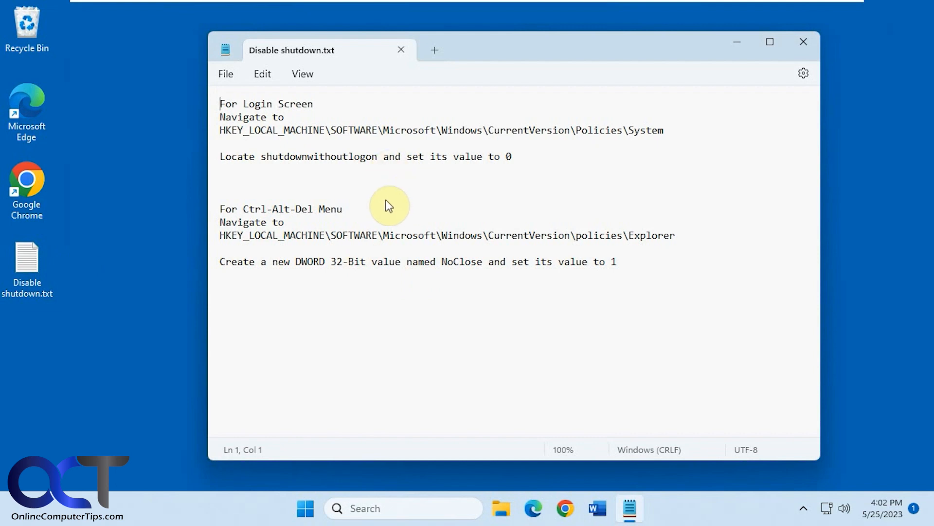
mouse_move(466, 207)
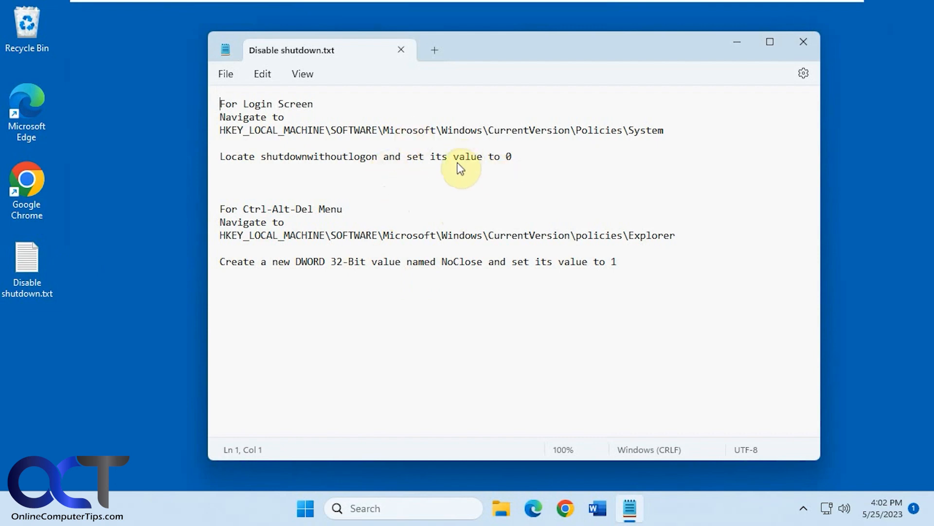
mouse_move(664, 132)
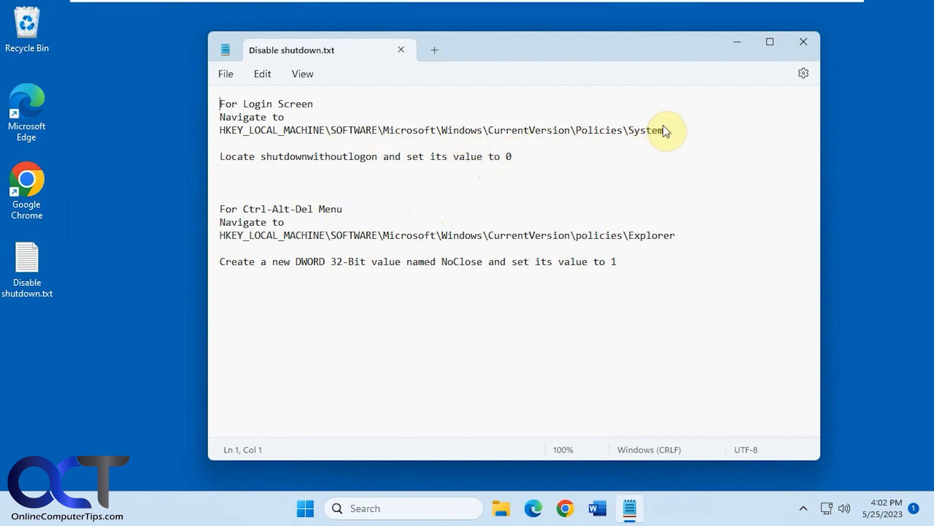
mouse_move(456, 247)
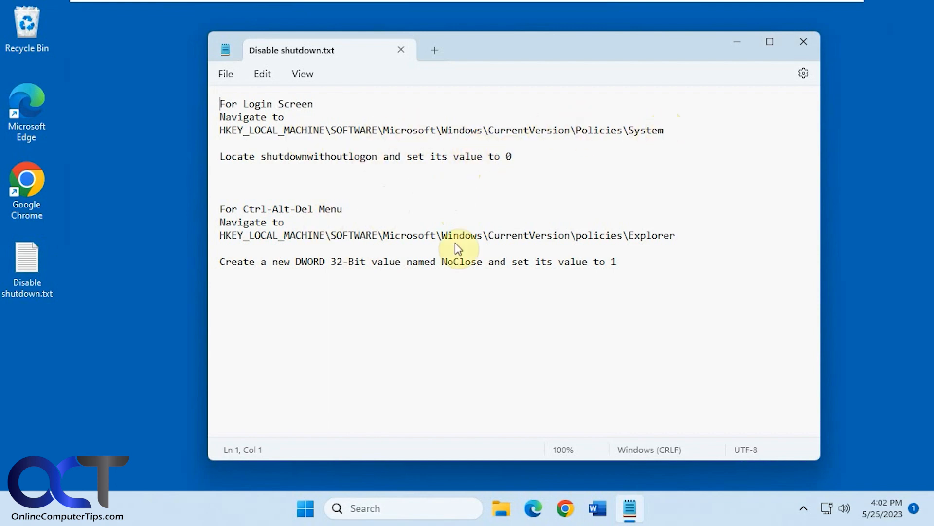
mouse_move(342, 168)
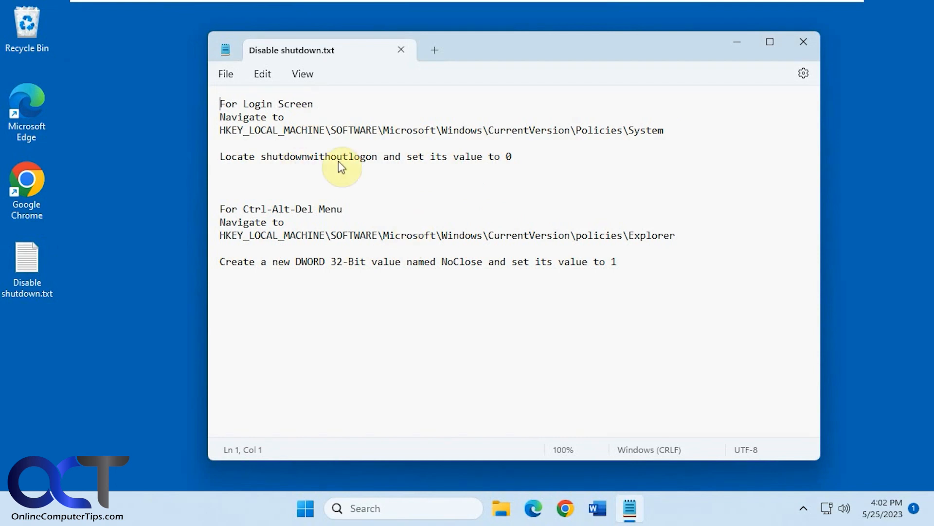
mouse_move(373, 204)
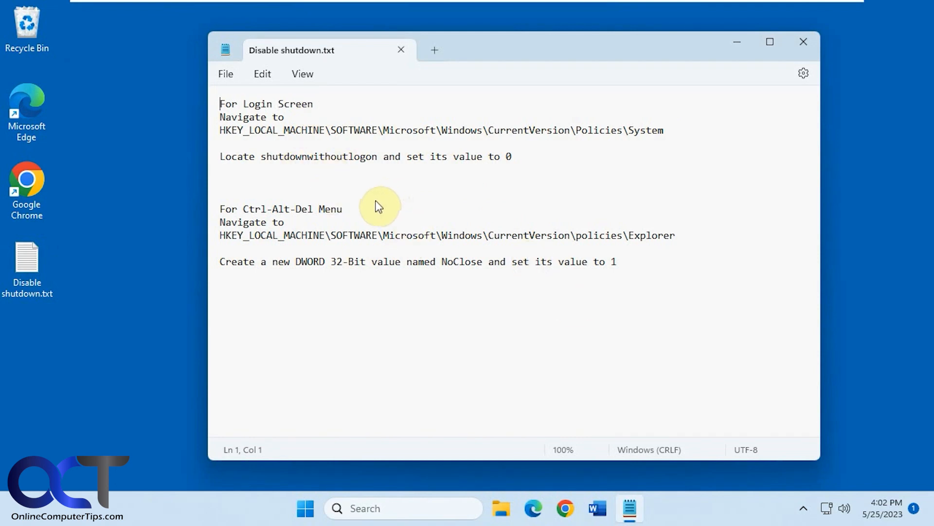
left_click_drag(336, 130, 663, 130)
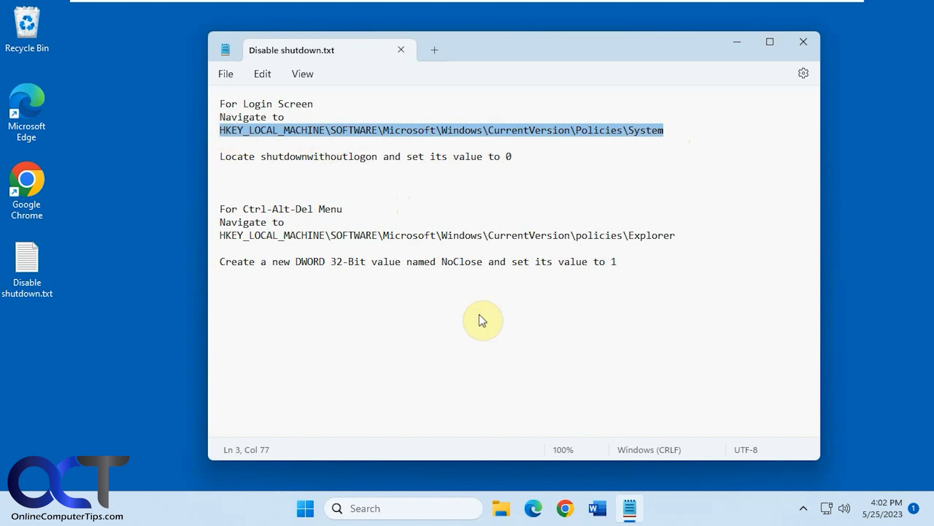
Step: Launch regedit with admin approval and locate shutdownwithoutlogon under Policies\System
type("reg")
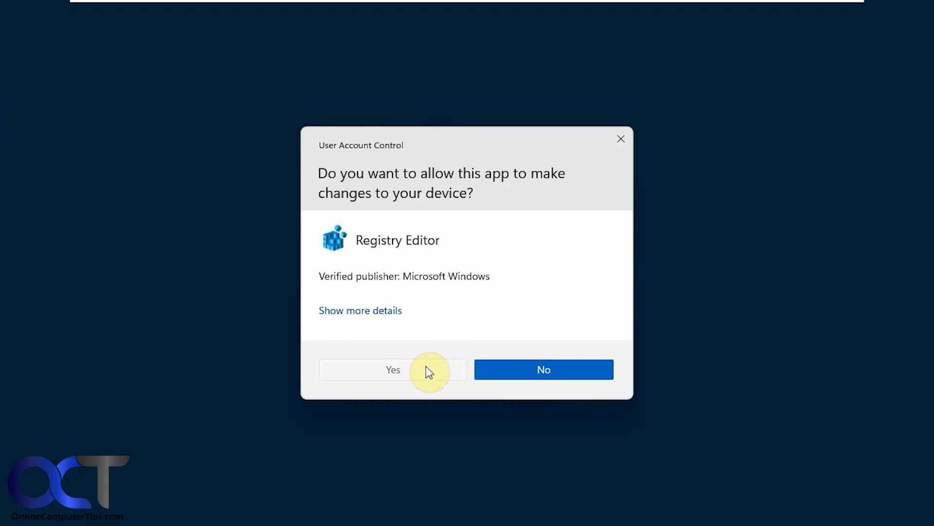
left_click(393, 370)
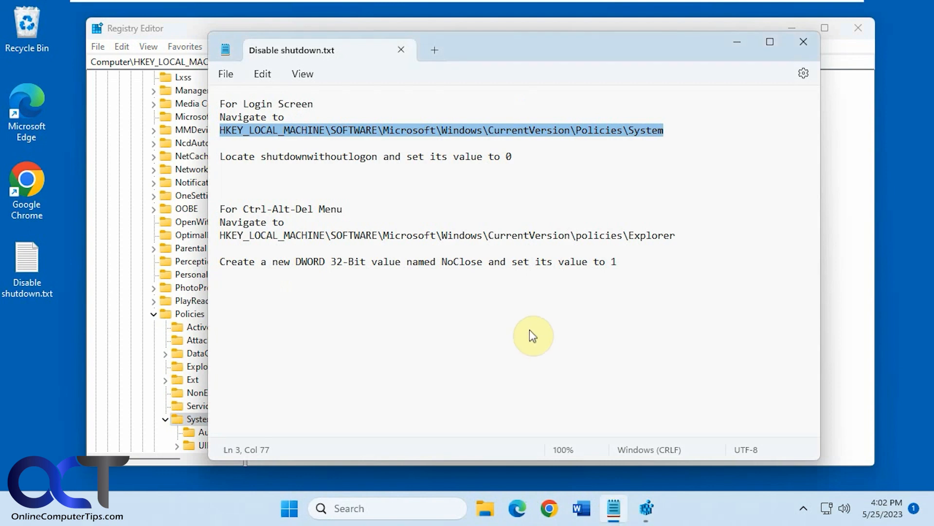
double_click(317, 157)
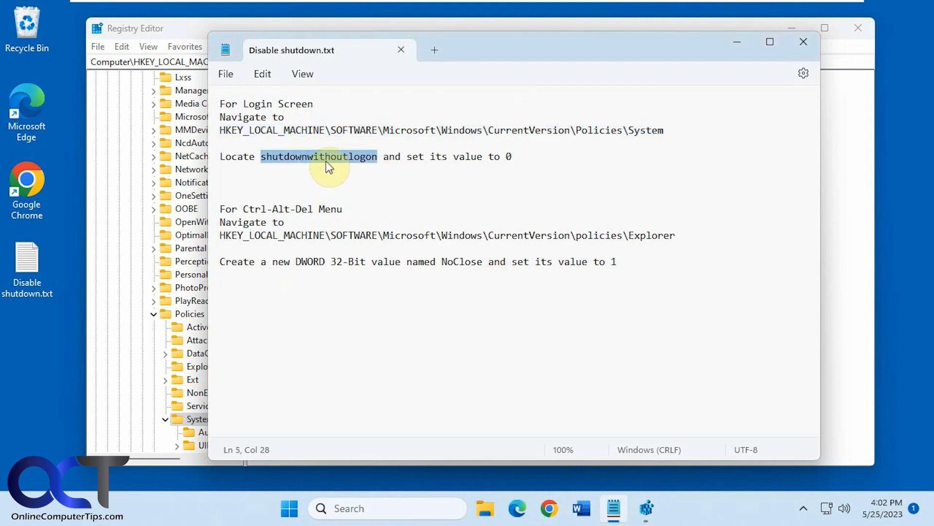
mouse_move(321, 167)
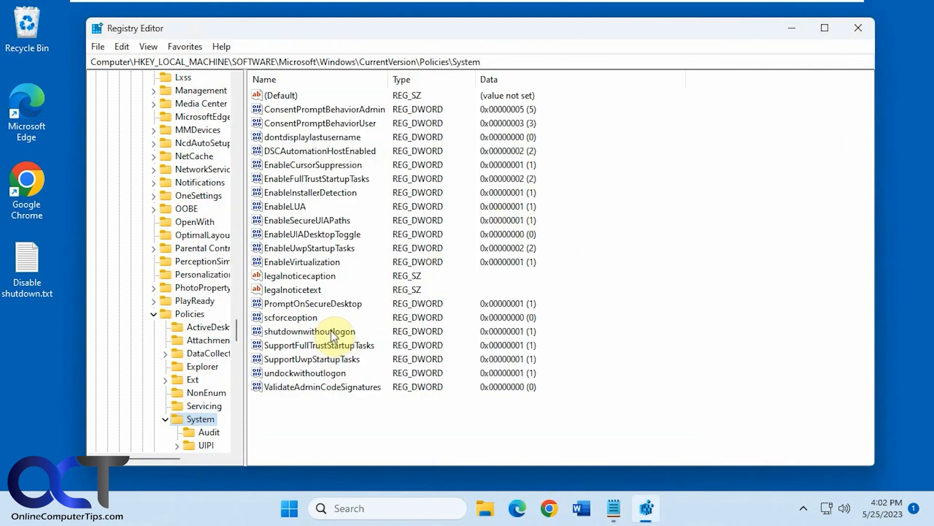
Step: Change shutdownwithoutlogon's data to 0 and close Registry Editor
double_click(311, 331)
type("0")
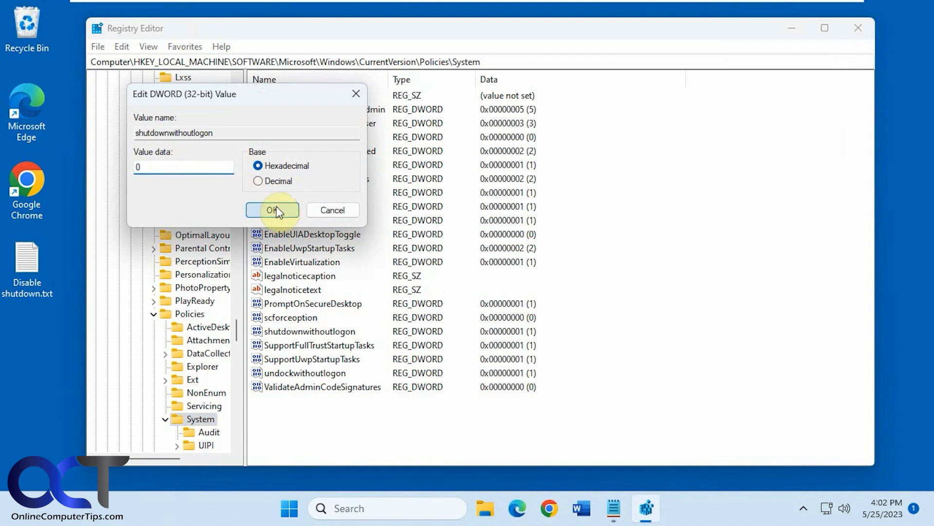
left_click(272, 210)
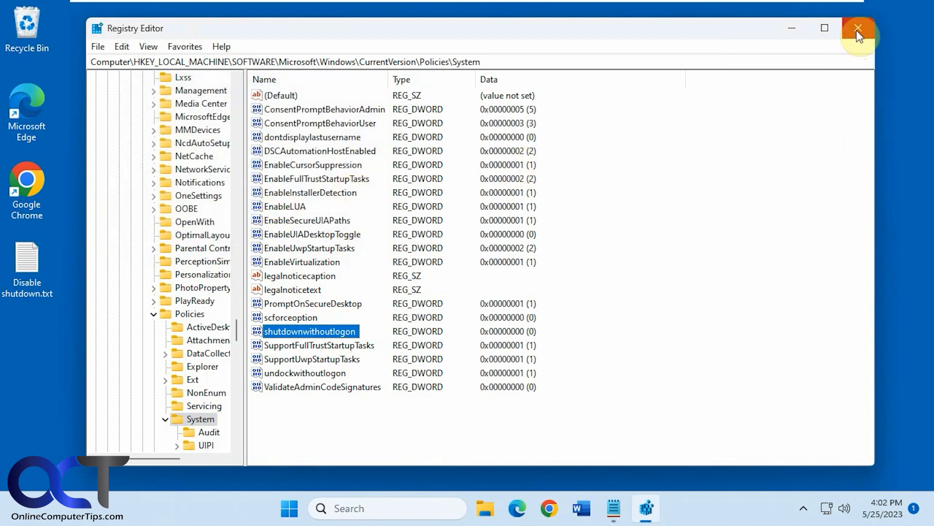
left_click(858, 28)
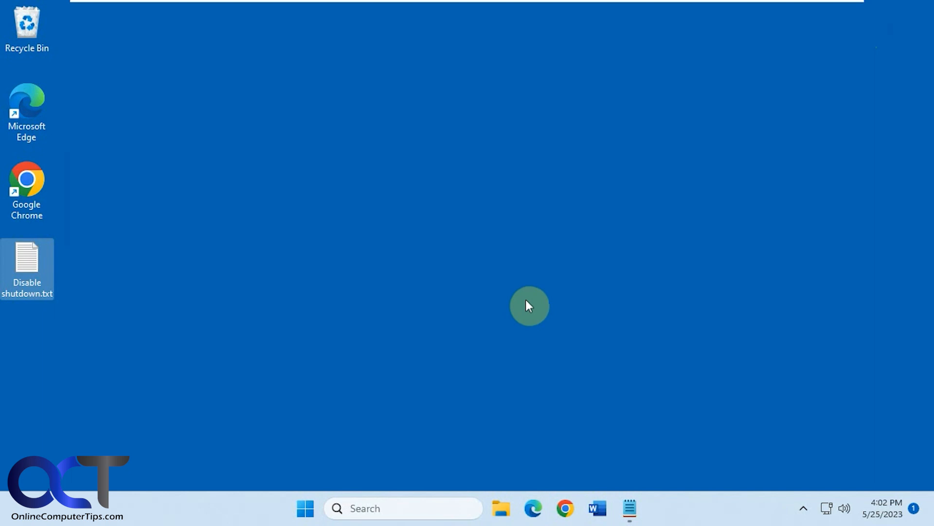
mouse_move(536, 299)
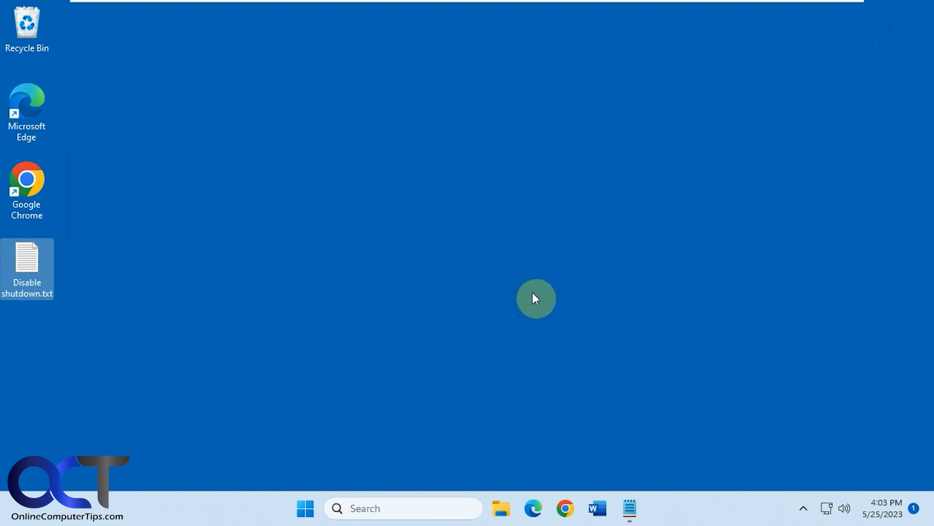
mouse_move(531, 301)
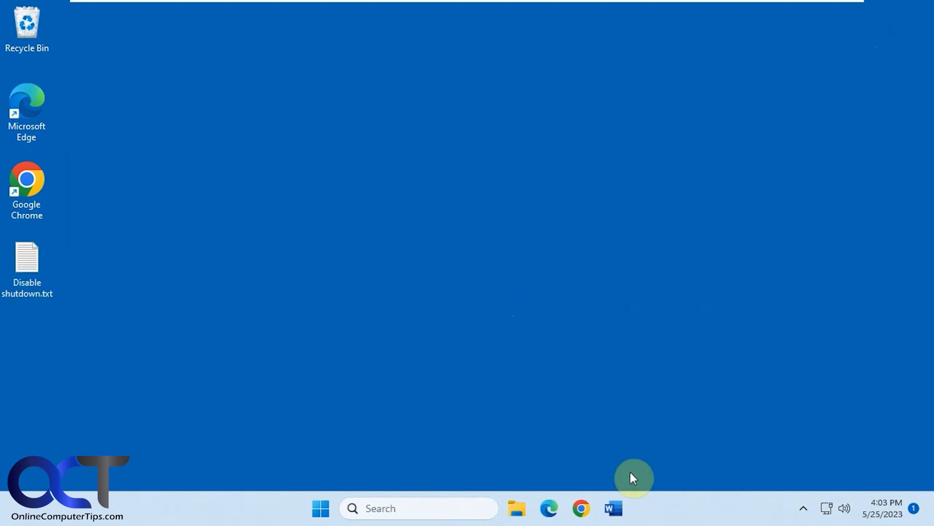
left_click(320, 522)
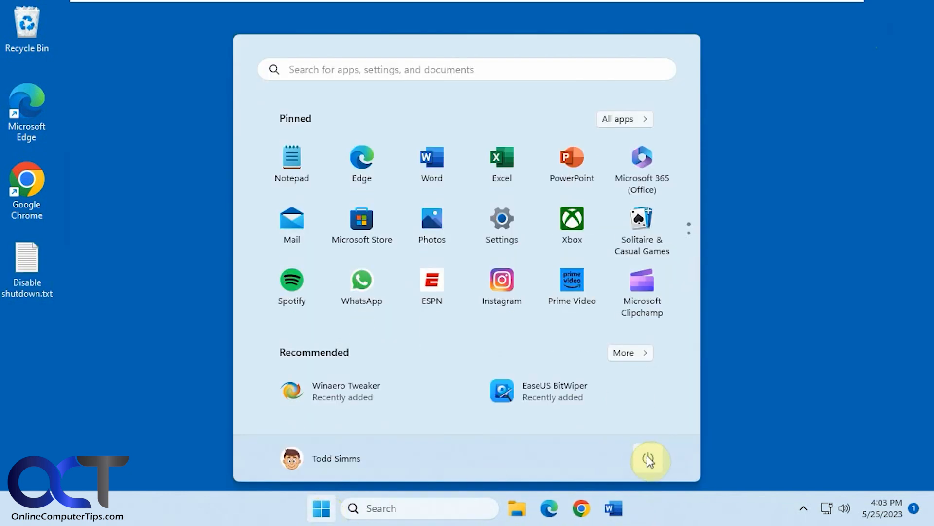
left_click(650, 461)
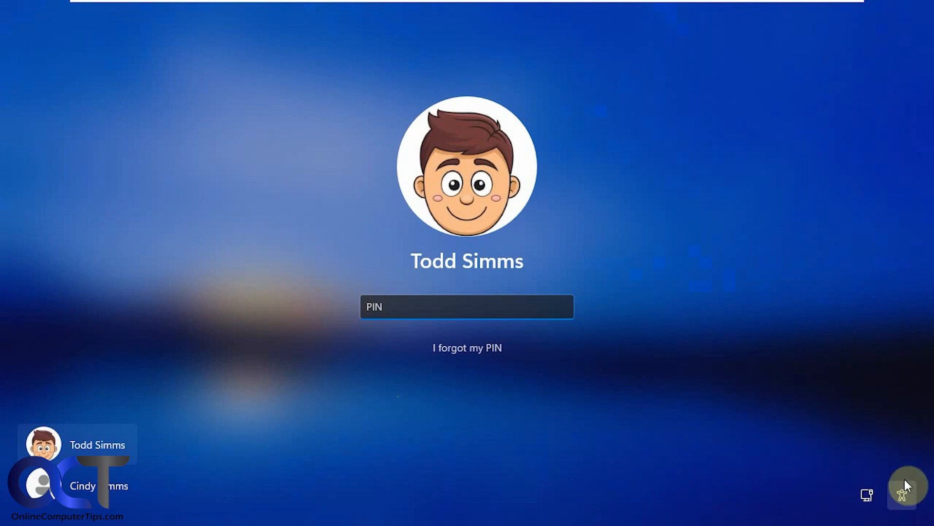
mouse_move(469, 306)
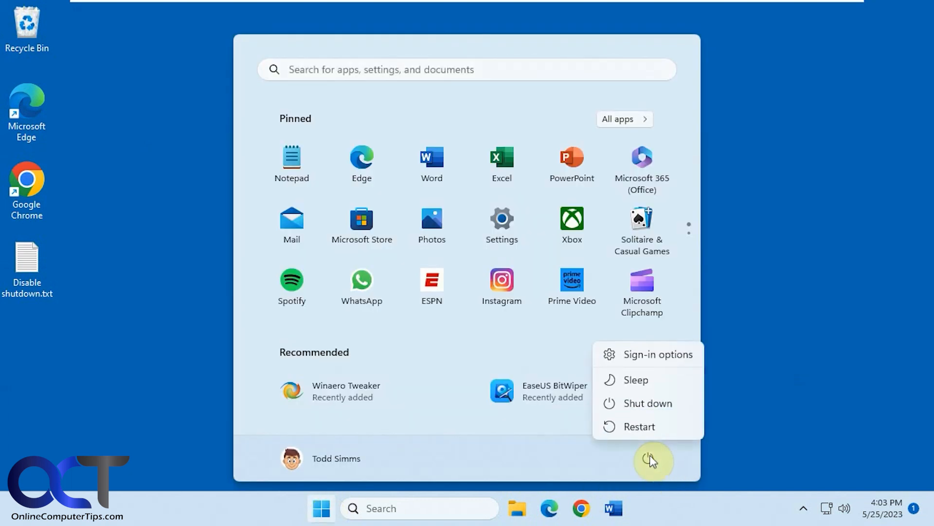
left_click(649, 403)
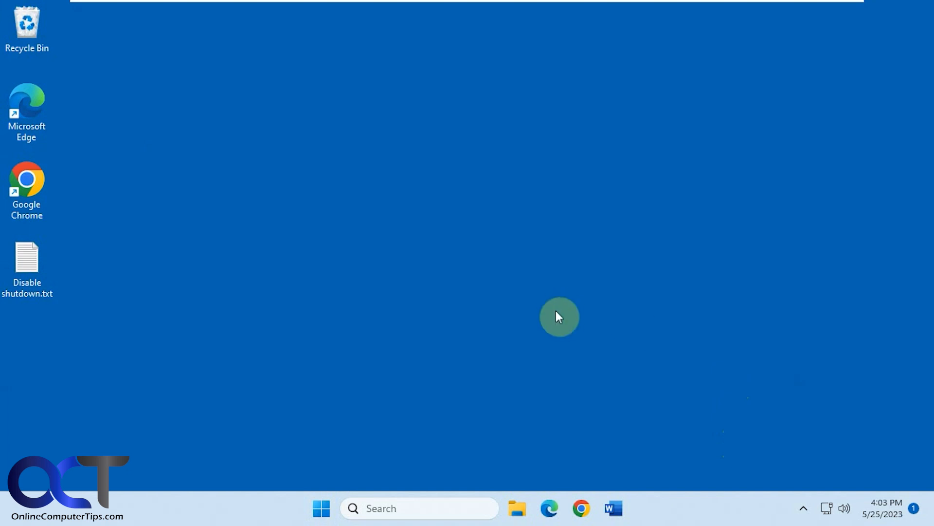
mouse_move(51, 296)
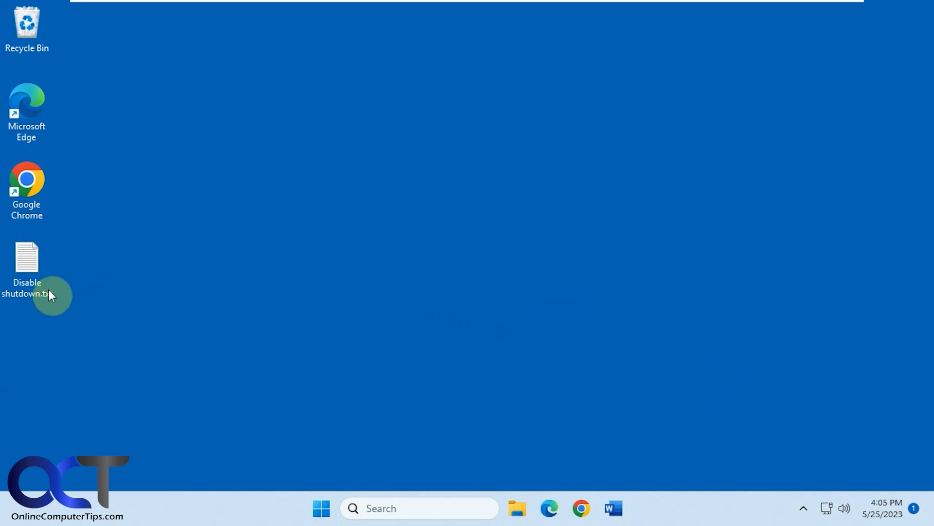
Step: Open the notes, reach Policies\Explorer in an elevated Registry Editor, and select NoClose in the notes
double_click(26, 256)
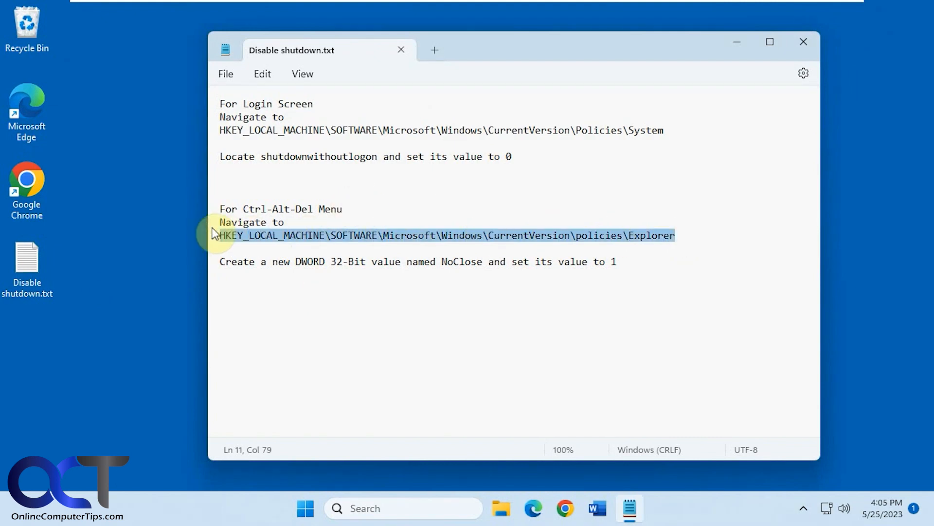
left_click(402, 522)
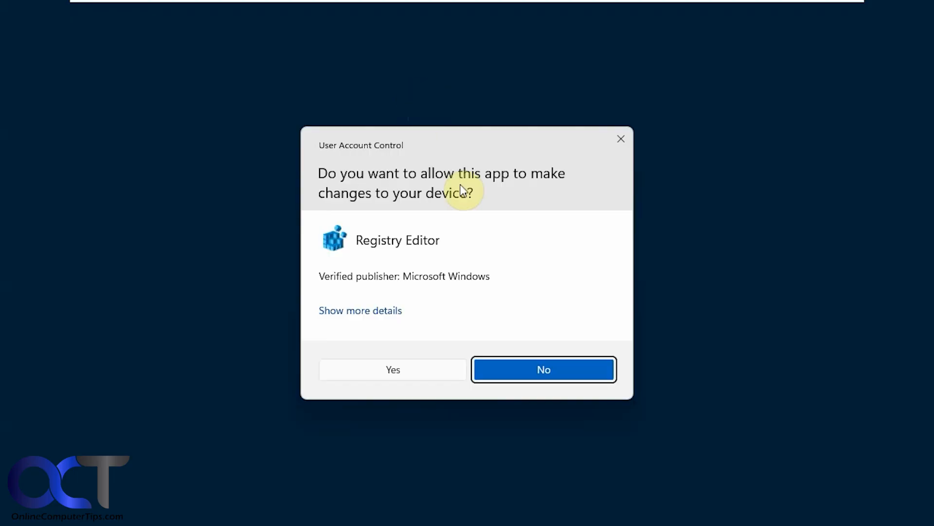
left_click(392, 369)
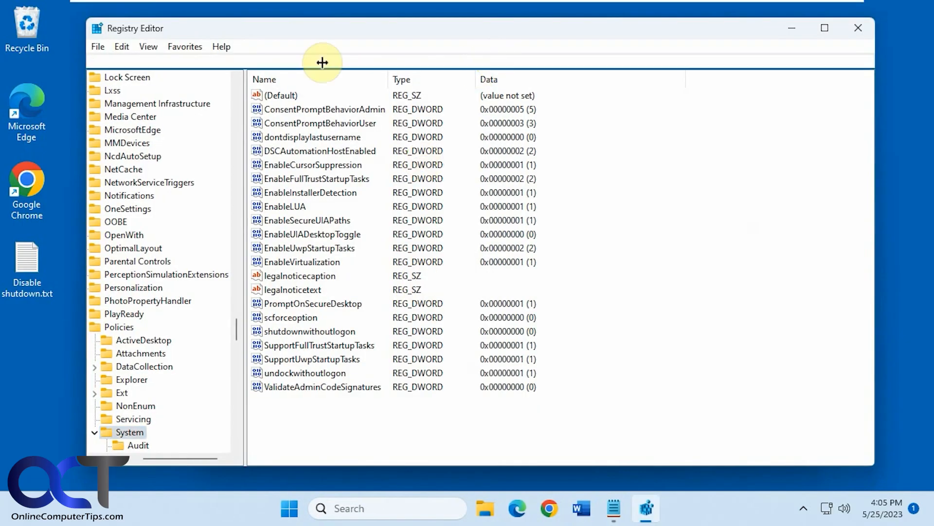
left_click(131, 379)
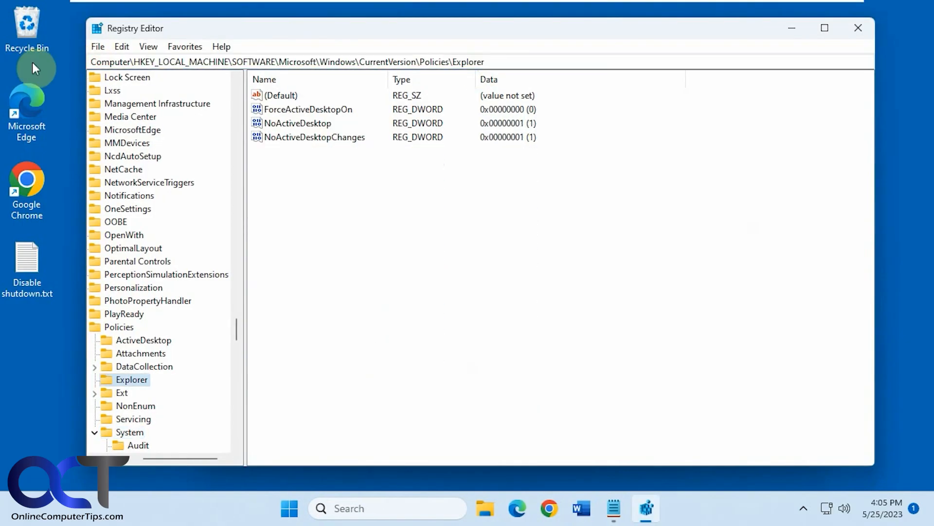
left_click(613, 508)
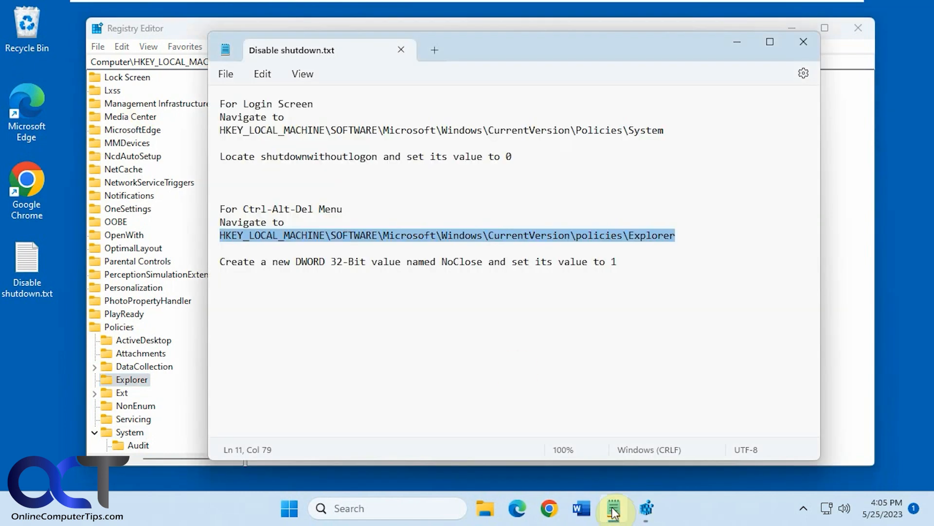
mouse_move(342, 282)
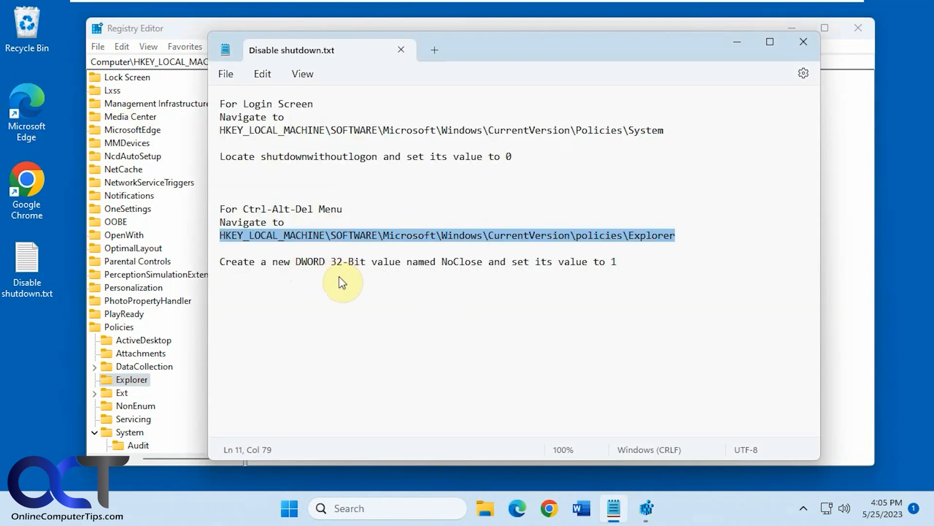
double_click(460, 262)
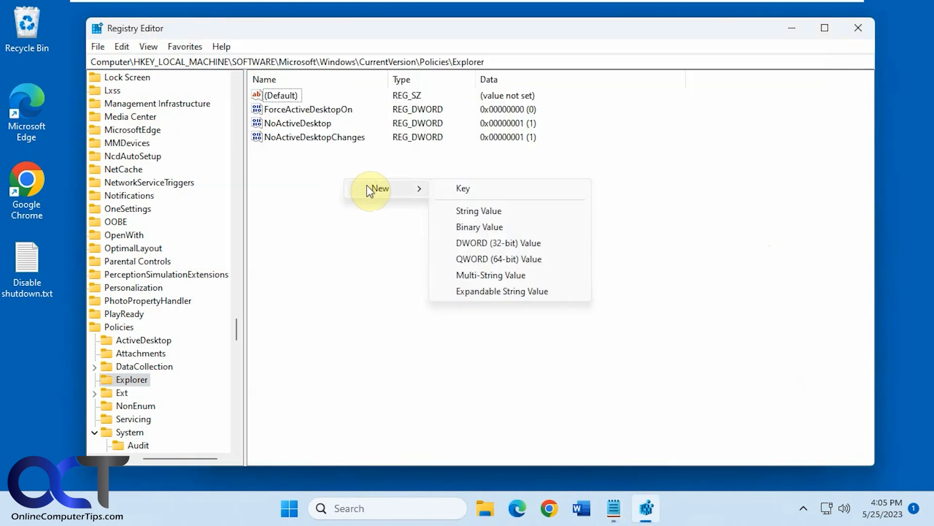
Step: Create a DWORD (32-bit) value named NoClose under Policies\Explorer and confirm its data
left_click(498, 243)
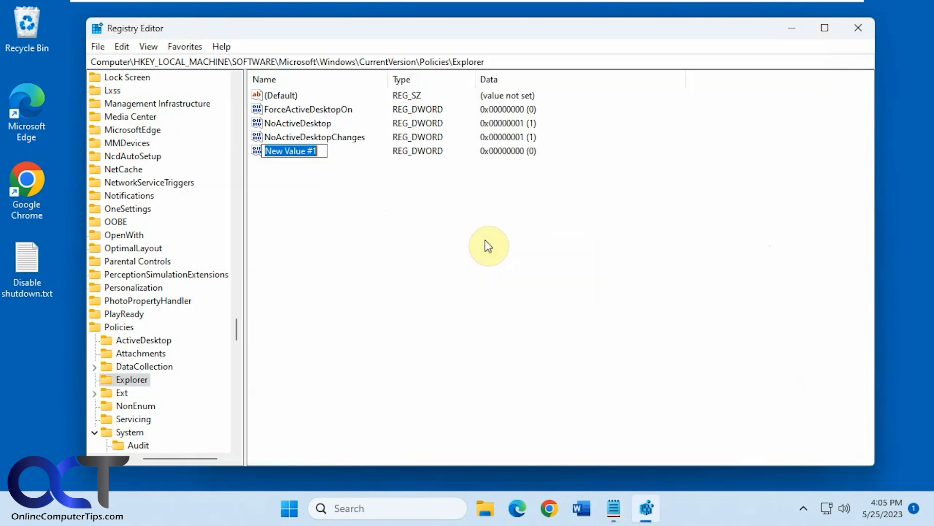
type("NoClose")
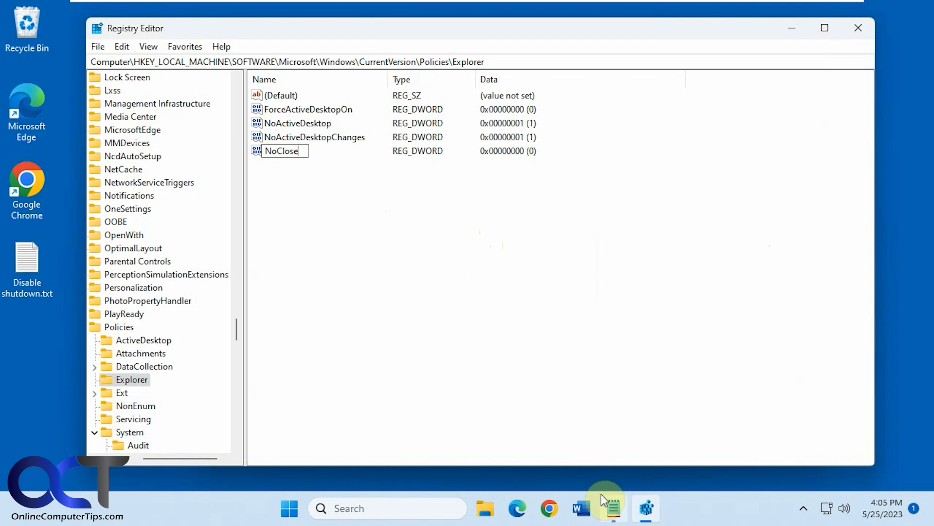
left_click(292, 180)
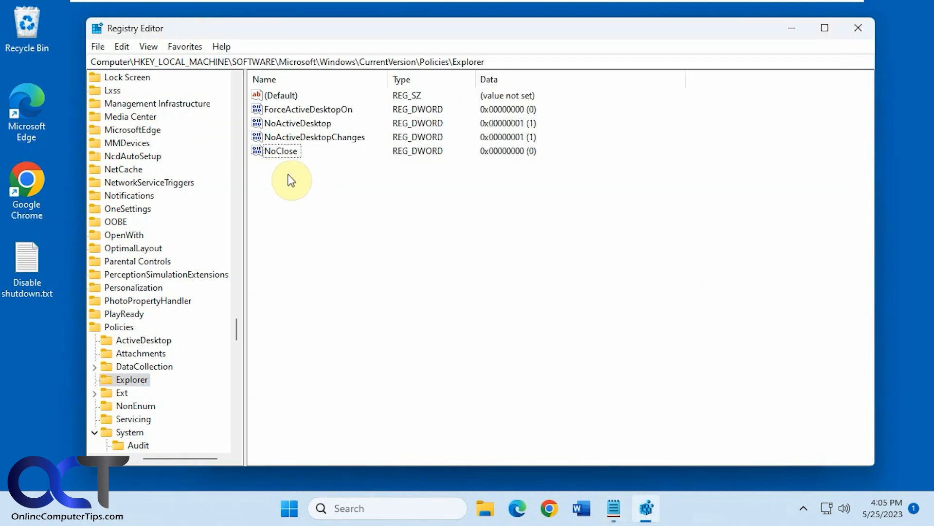
double_click(281, 151)
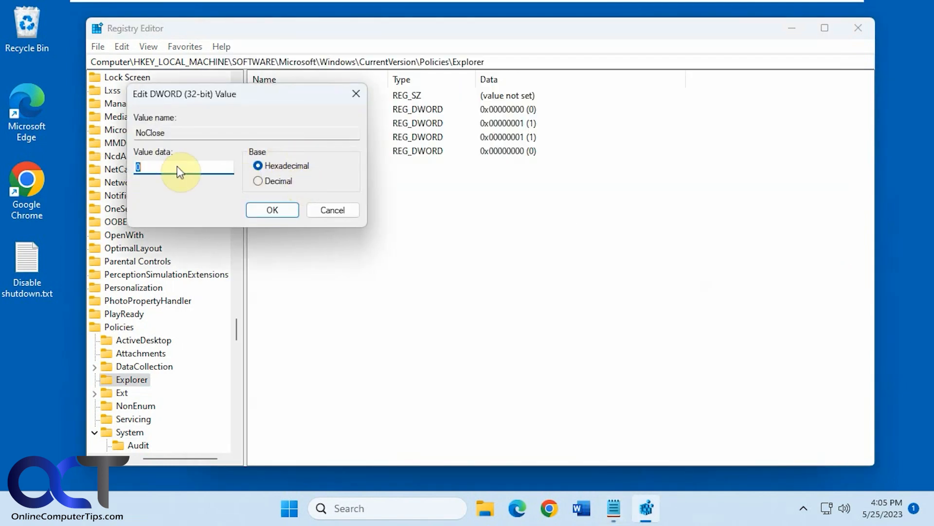
left_click(272, 210)
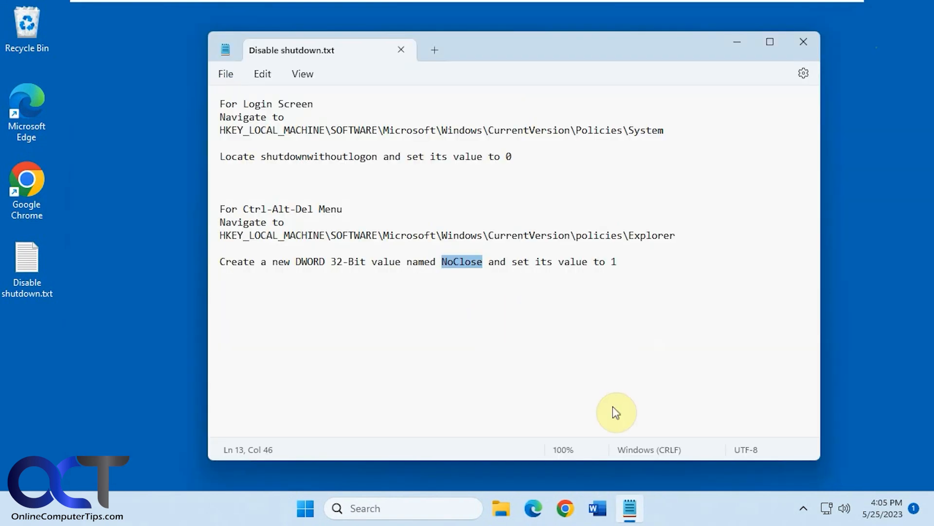
right_click(685, 512)
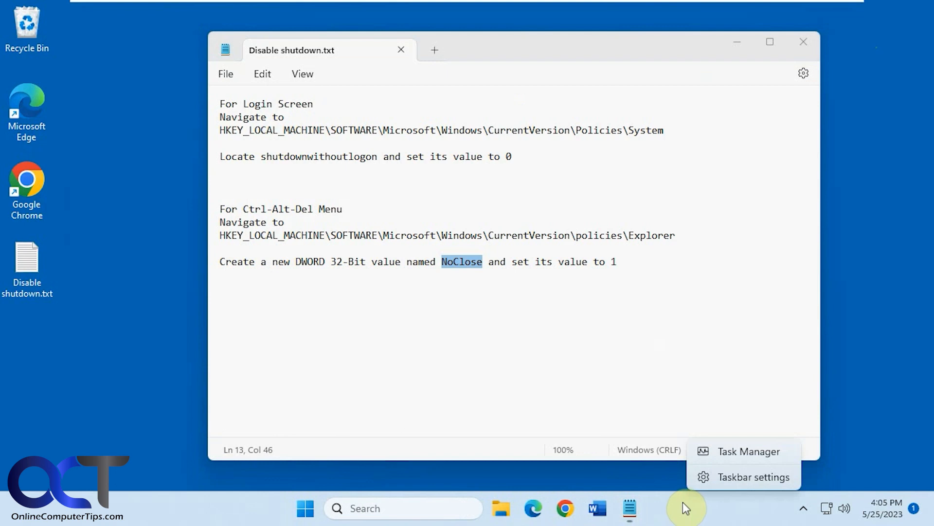
Step: Launch Task Manager from the taskbar menu and scroll through the Processes list
left_click(742, 463)
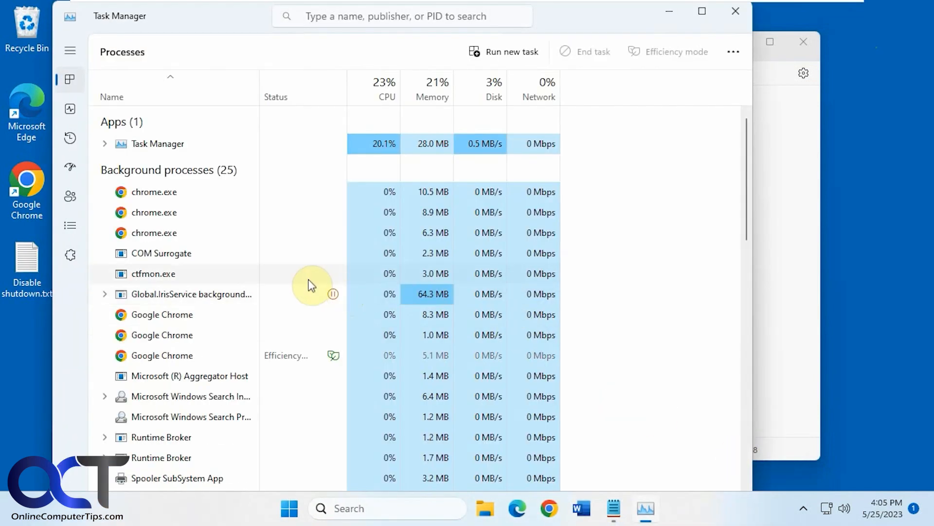
scroll("down", 3)
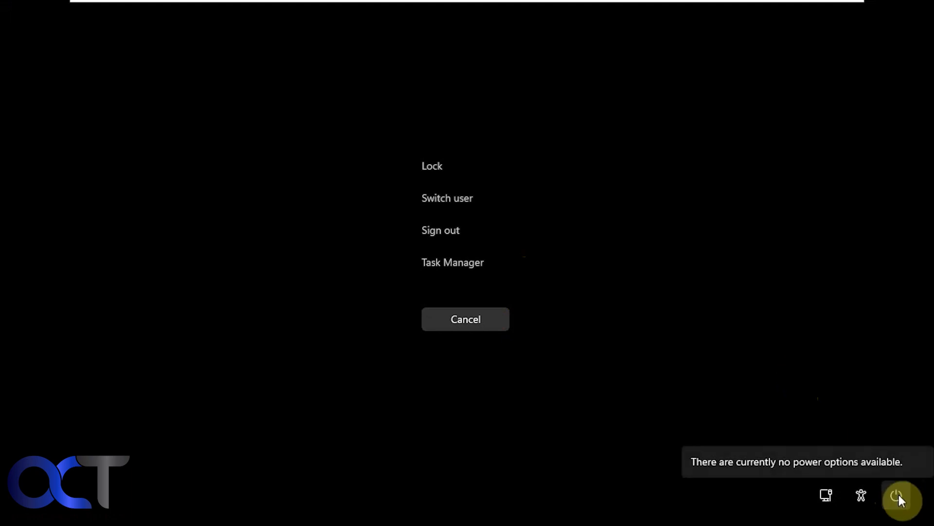
mouse_move(807, 347)
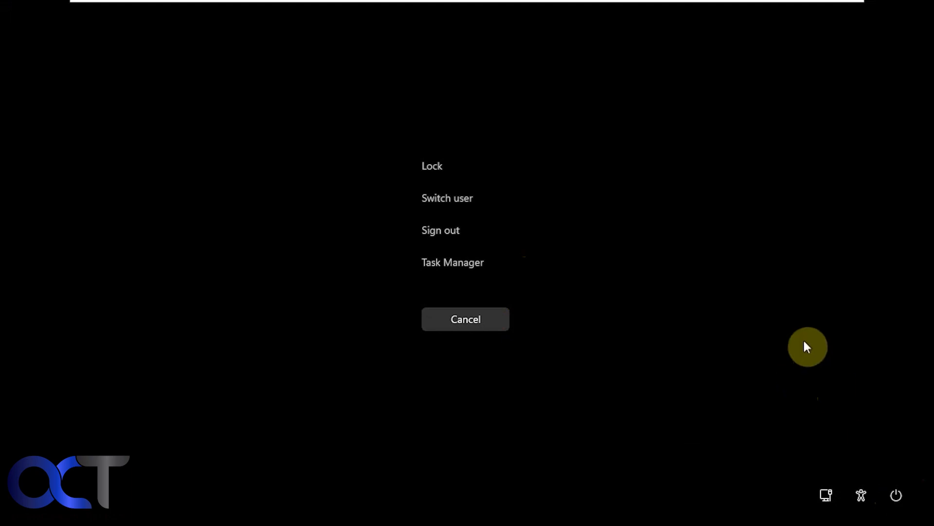
Step: Cancel the Ctrl+Alt+Del screen, dismiss the shutdown restrictions warning, and search for cmd
left_click(466, 319)
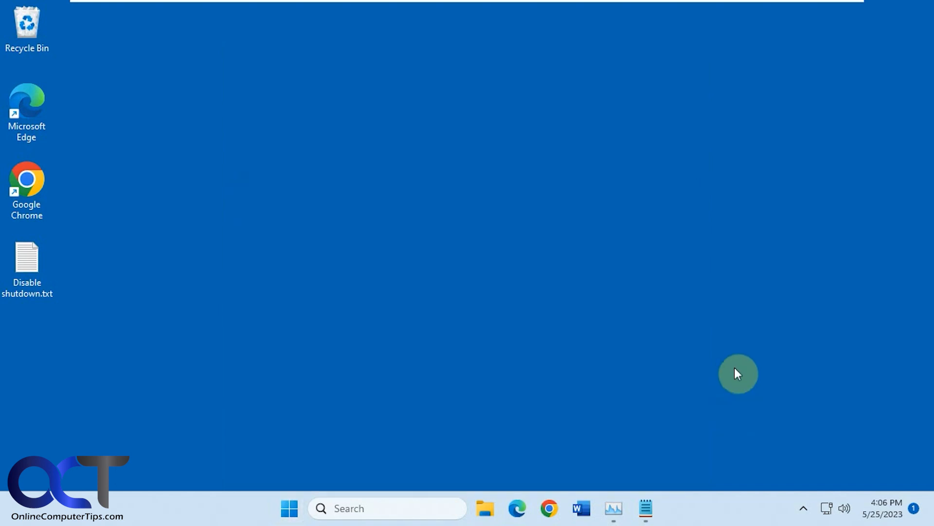
mouse_move(651, 318)
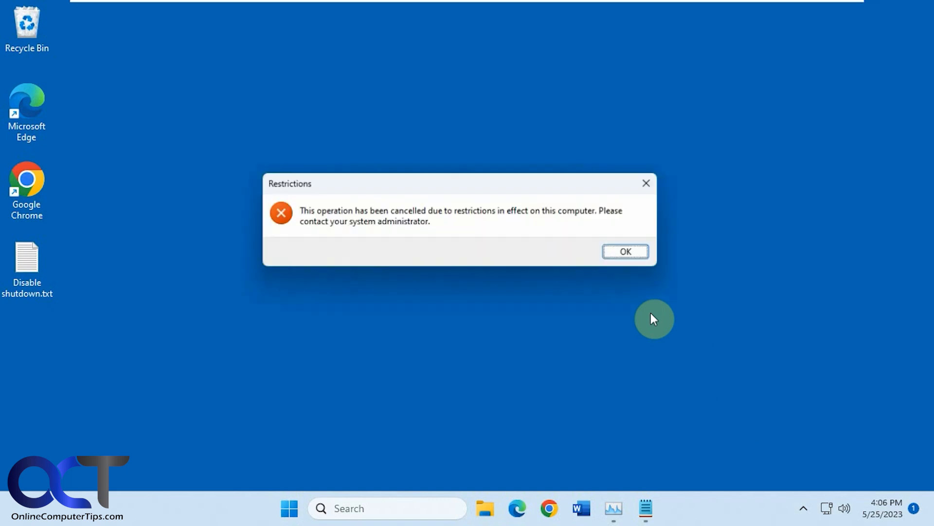
left_click(631, 253)
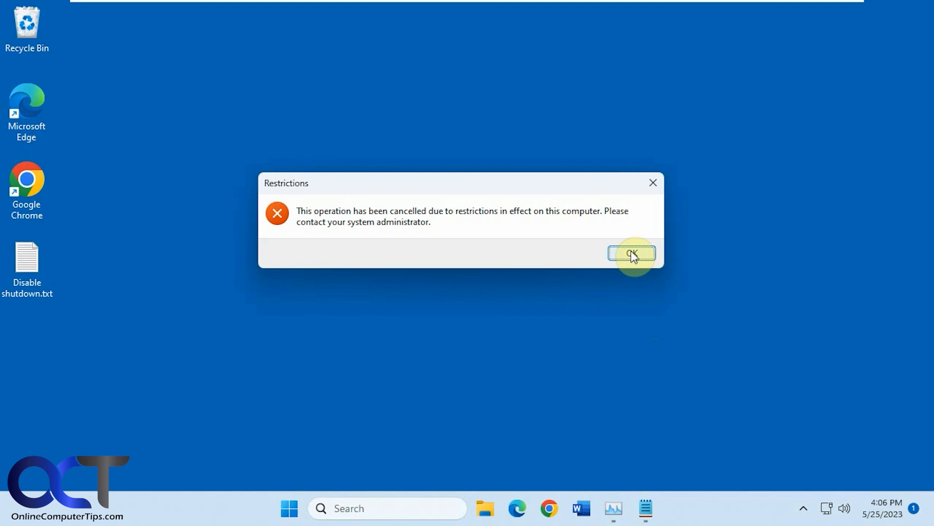
left_click(632, 253)
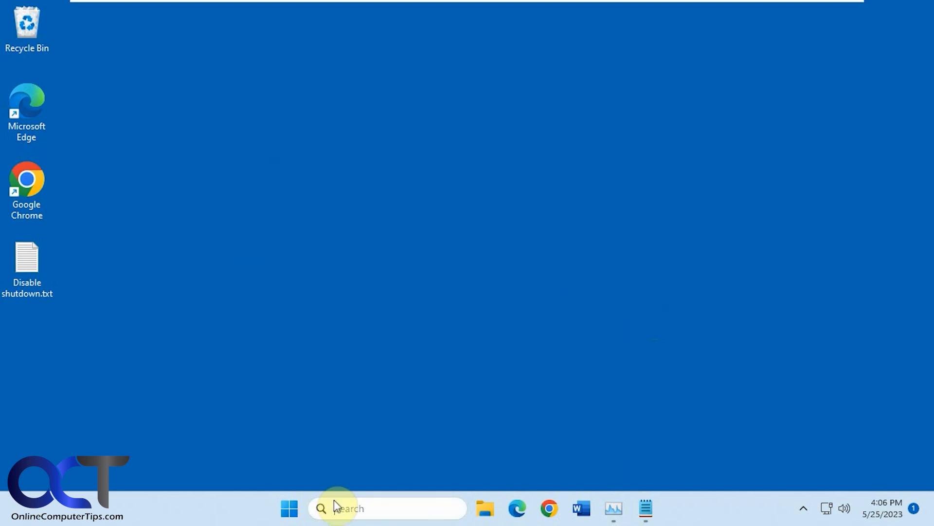
type("cmd")
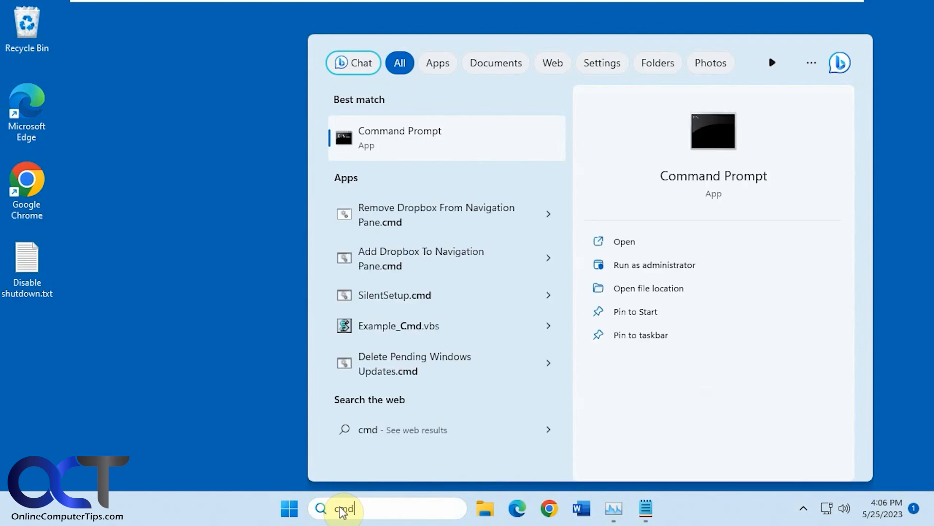
Step: Run Command Prompt as administrator and enter shutdown /s at the prompt without running it
left_click(654, 265)
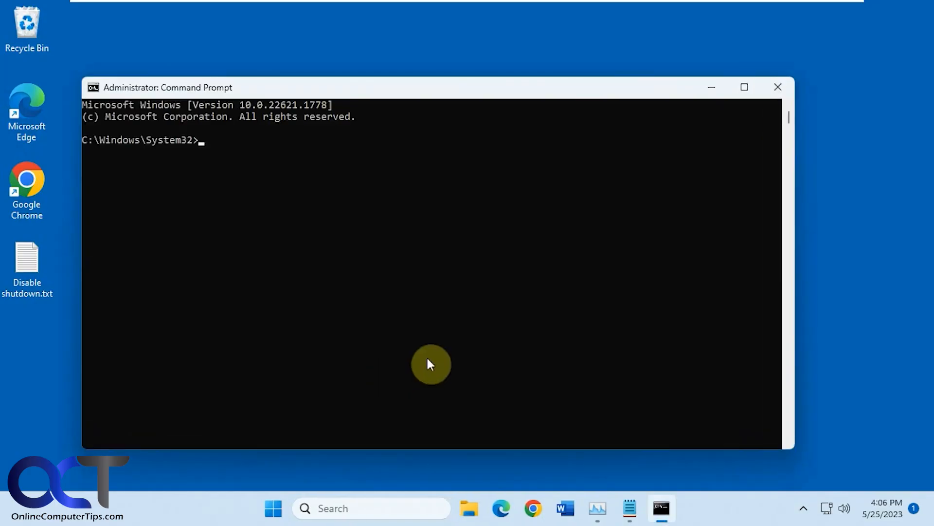
type("shutdown /")
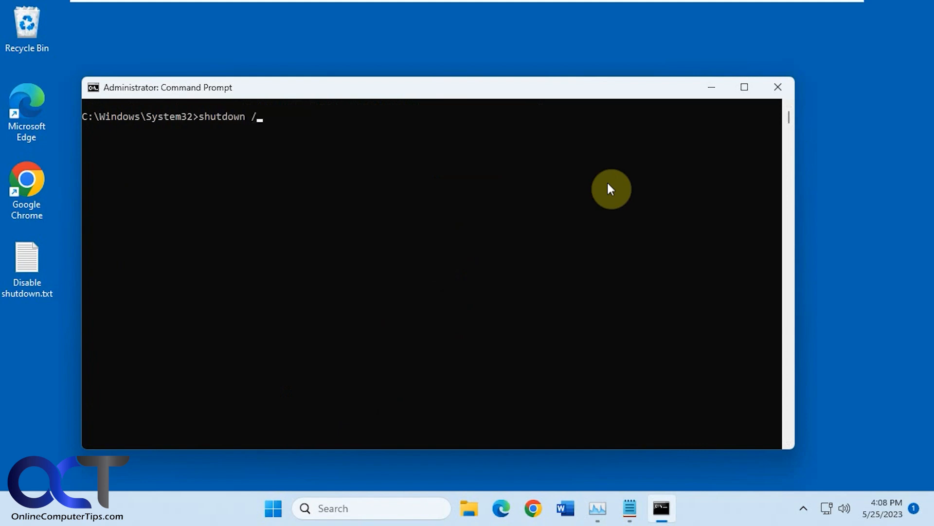
type("s")
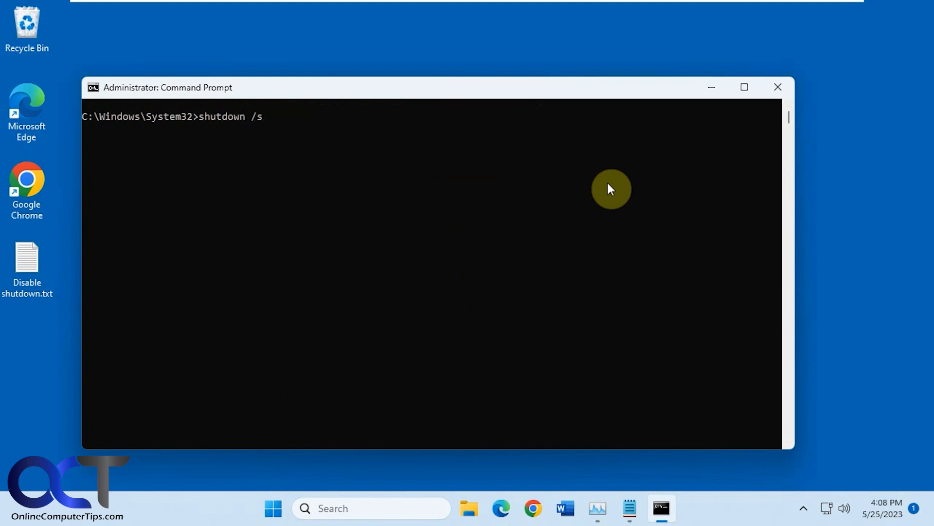